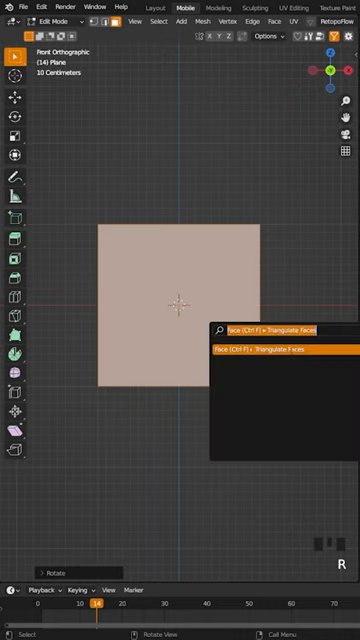
Step: Run the chosen mesh operation on the plane from the search menu
left_click(264, 348)
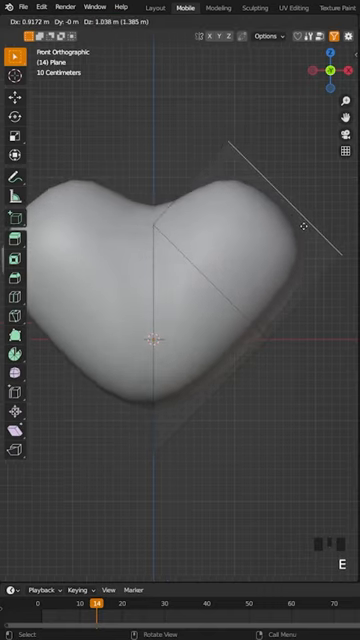
Step: Add an edge loop and grab vertices to round out the heart's lobes and point
key("ctrl+r")
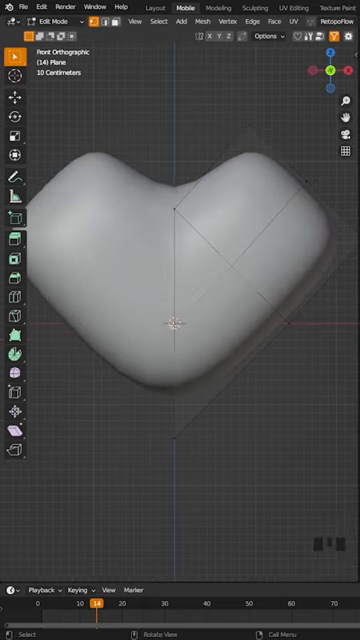
key("g")
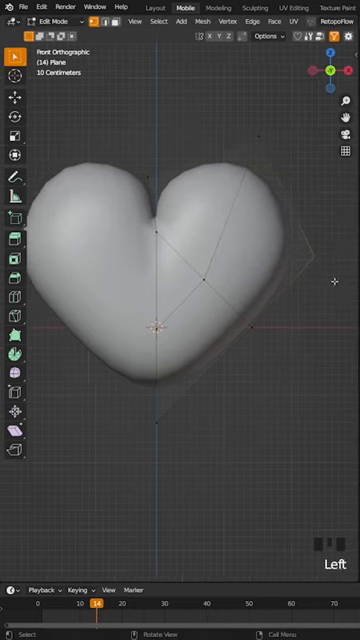
key("g")
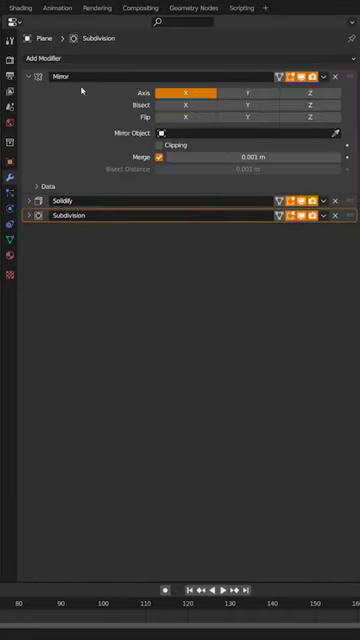
Step: Apply the Mirror modifier, then scale the heart along one axis to adjust its thickness
left_click(336, 76)
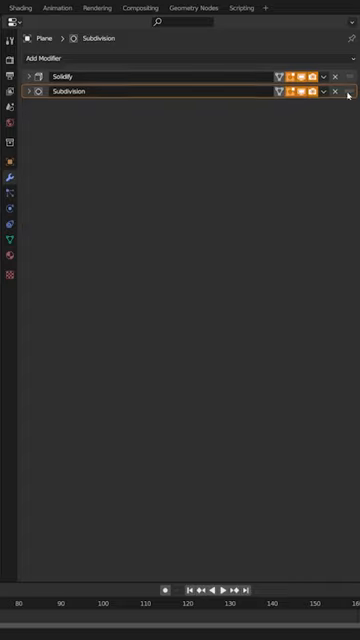
left_click(324, 92)
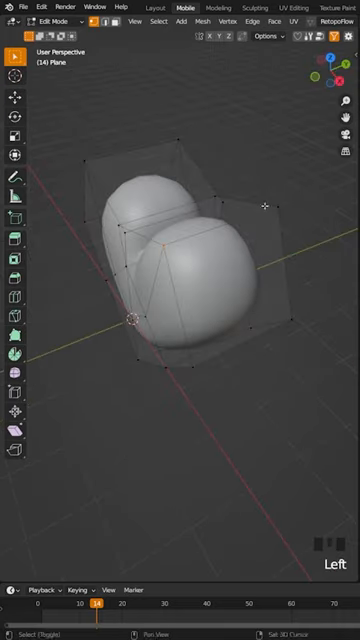
key("s")
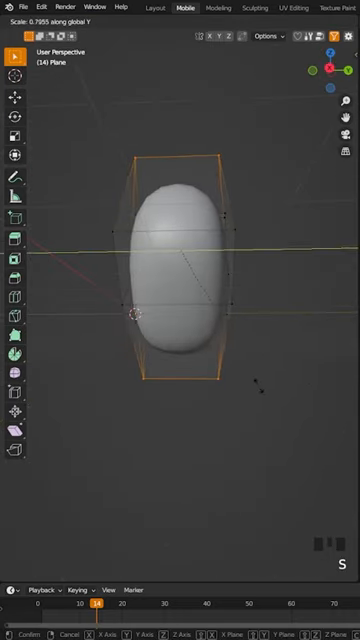